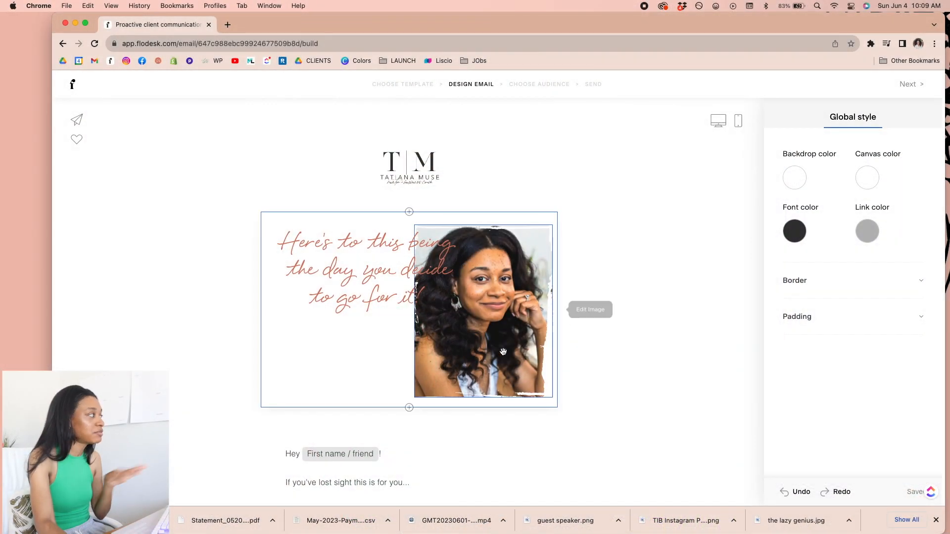
- Advance the finished quote-and-photo email design to the subject line step
left_click(909, 83)
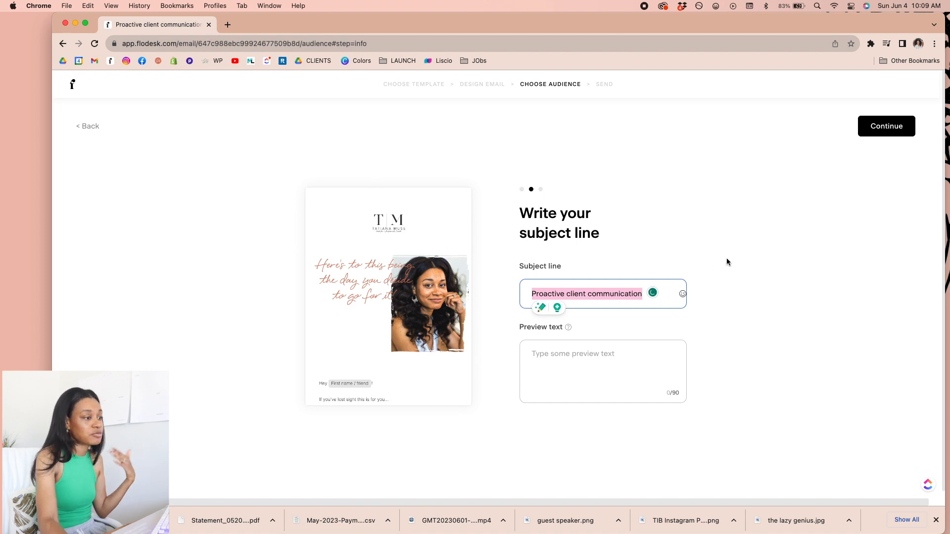
mouse_move(741, 270)
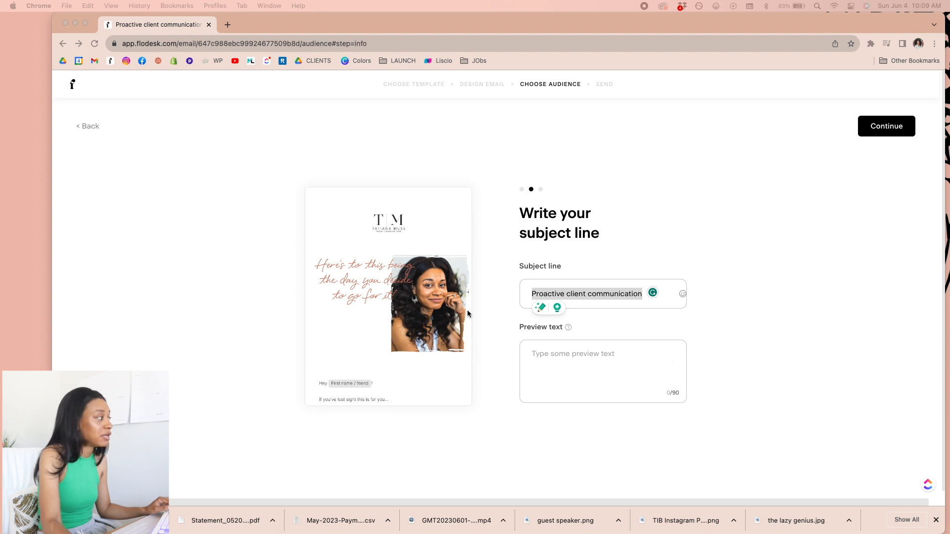
- Enter subject 'Get Back To YOU!' and preview 'Something inside just for your heart and mind!'
type("Get")
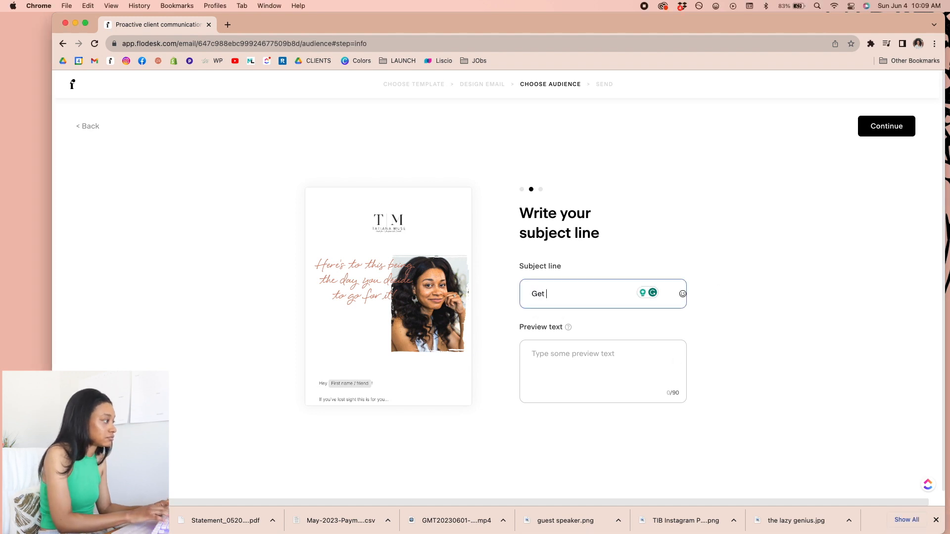
type("Back To YOU!")
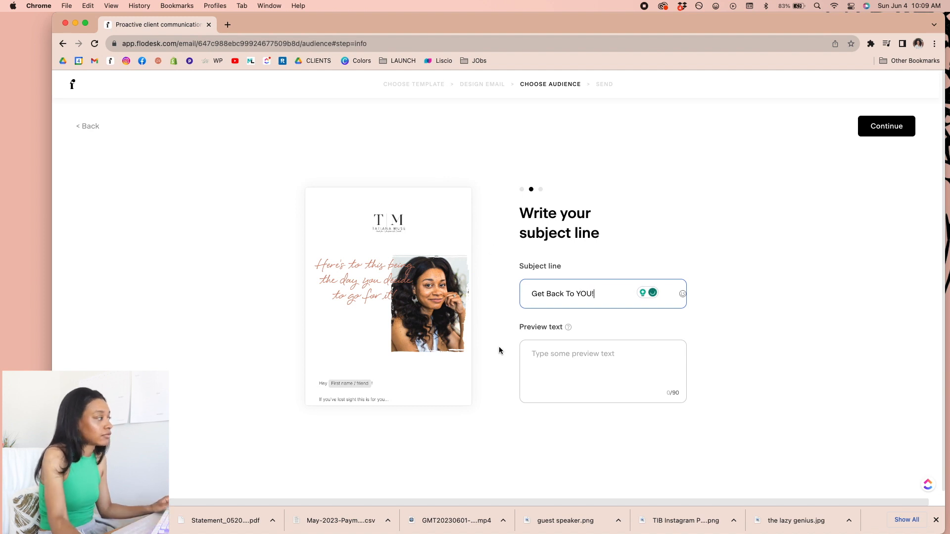
type("Somethin")
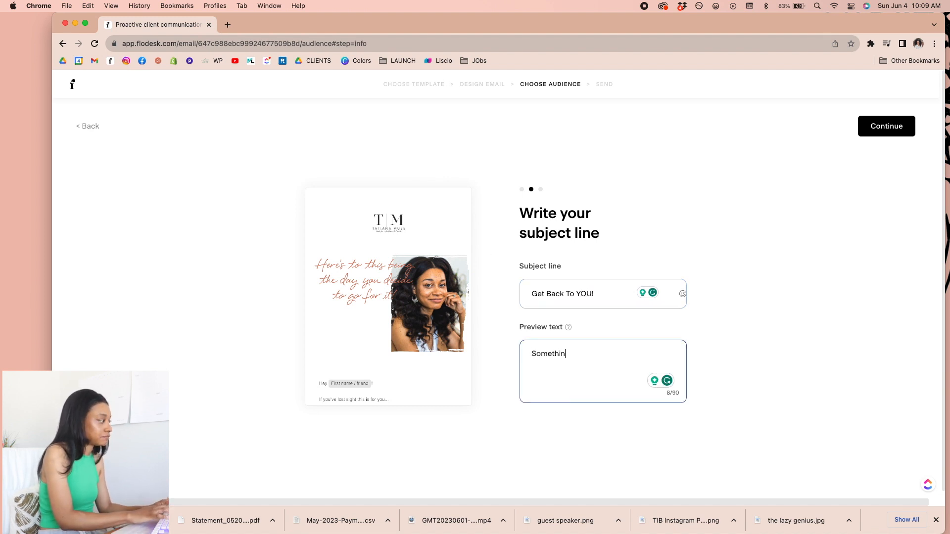
type("g inside just")
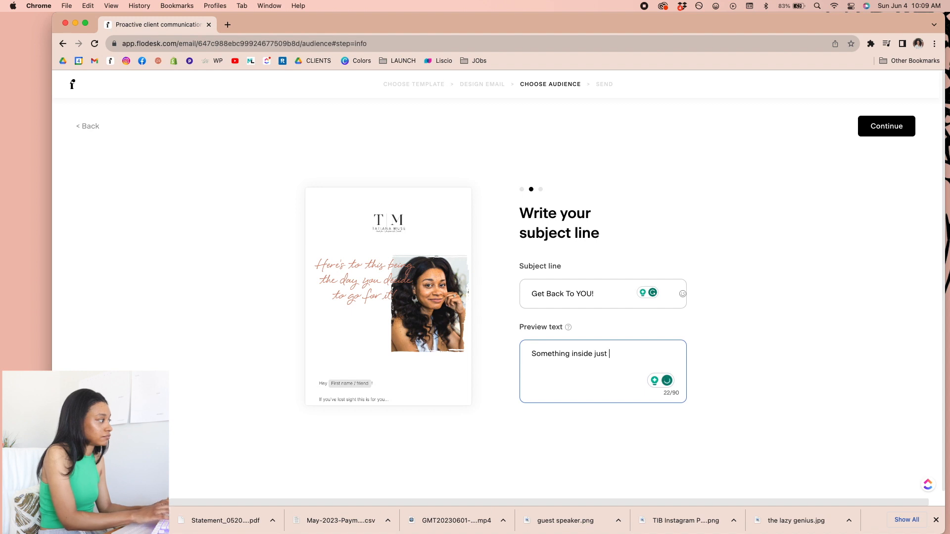
type("for your heart and mind!")
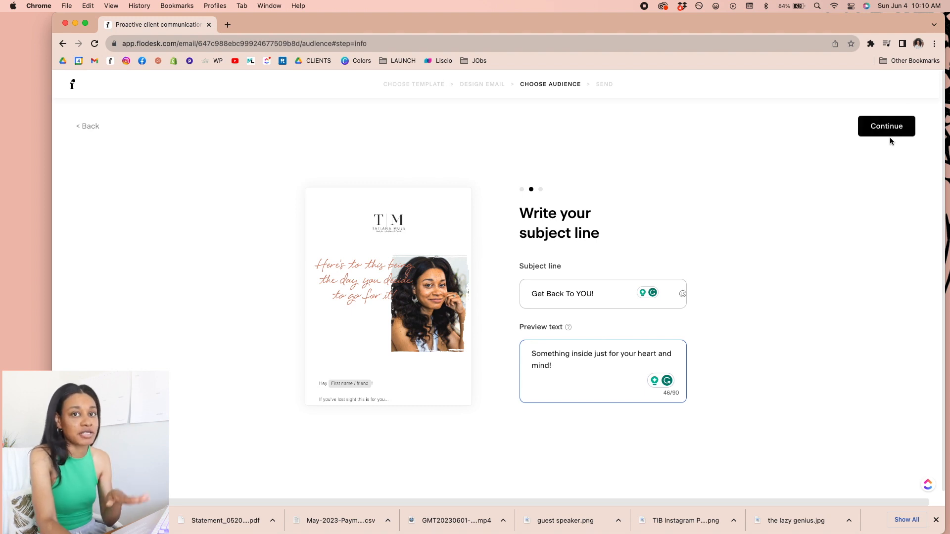
- Set the audience to the All subscribers segment, giving 5,392 recipients
left_click(884, 126)
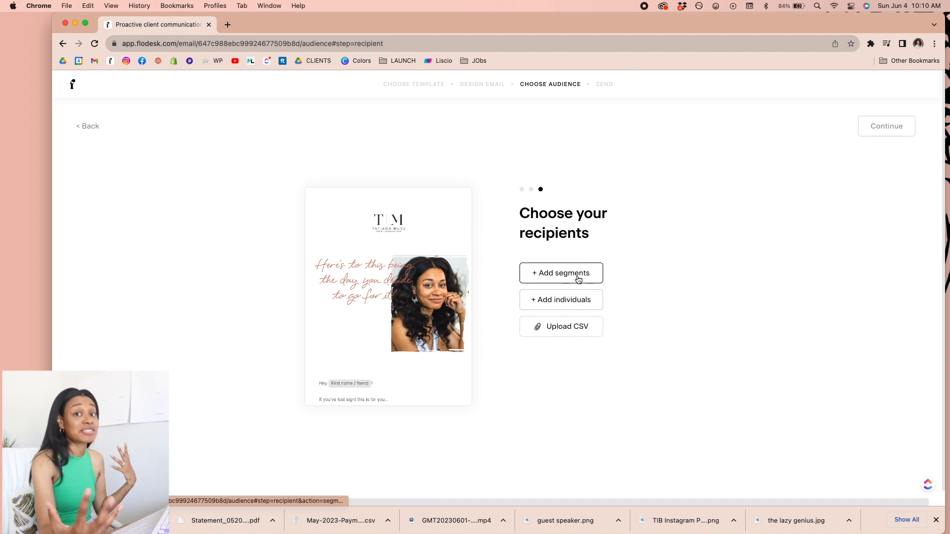
left_click(560, 273)
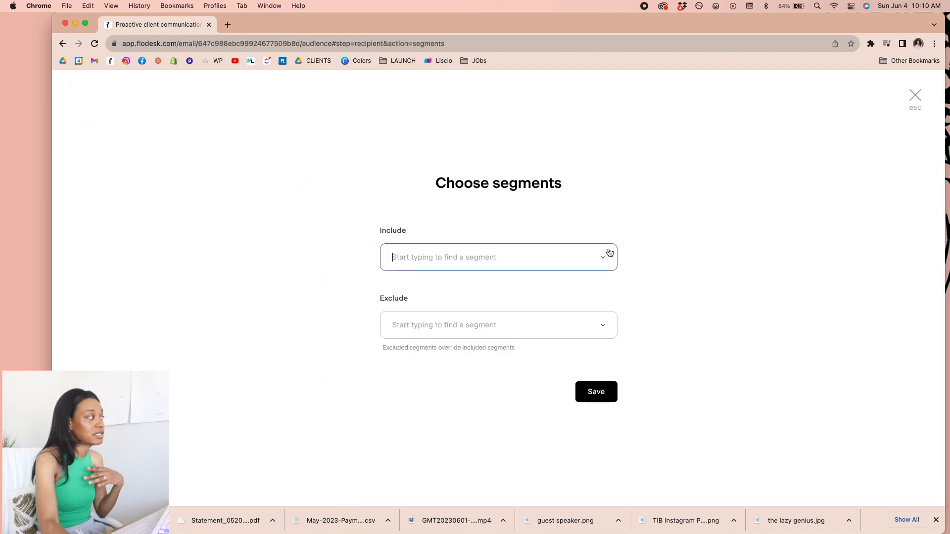
left_click(497, 257)
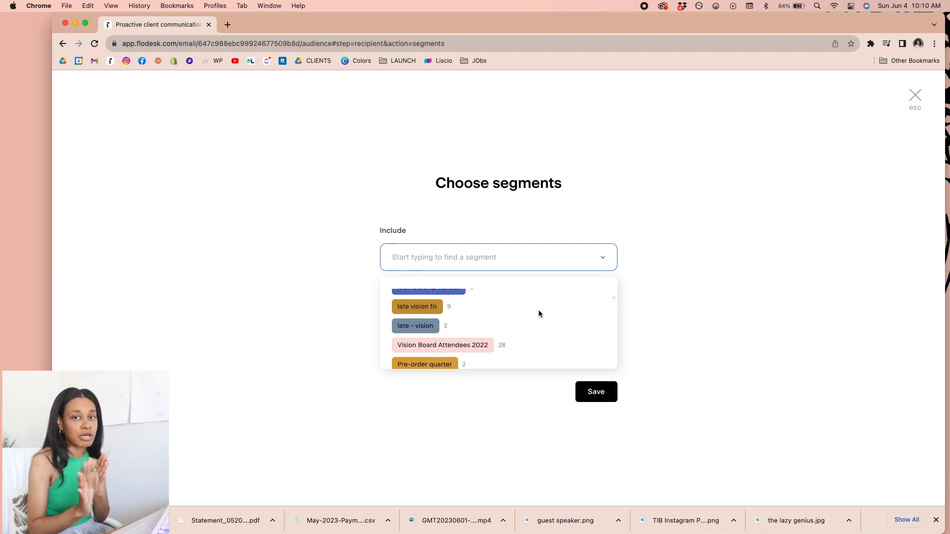
mouse_move(679, 358)
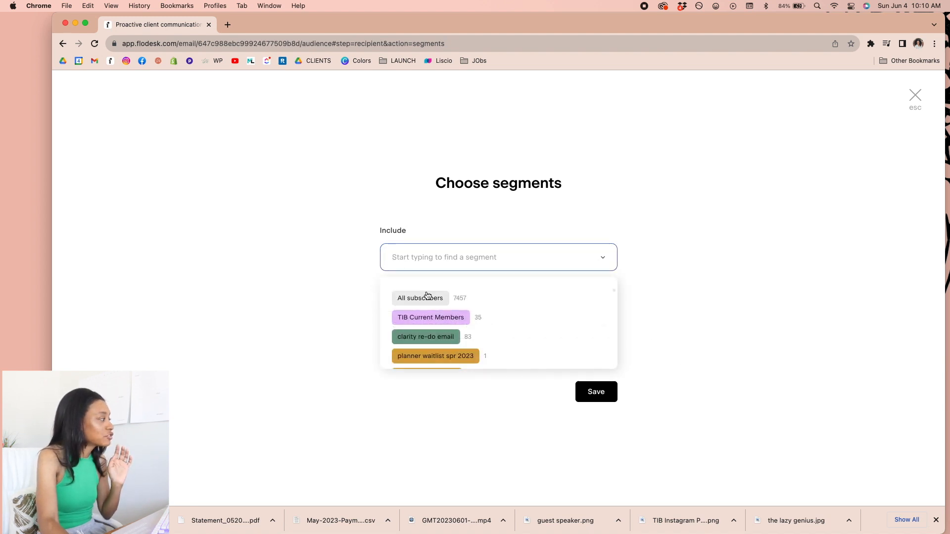
left_click(419, 298)
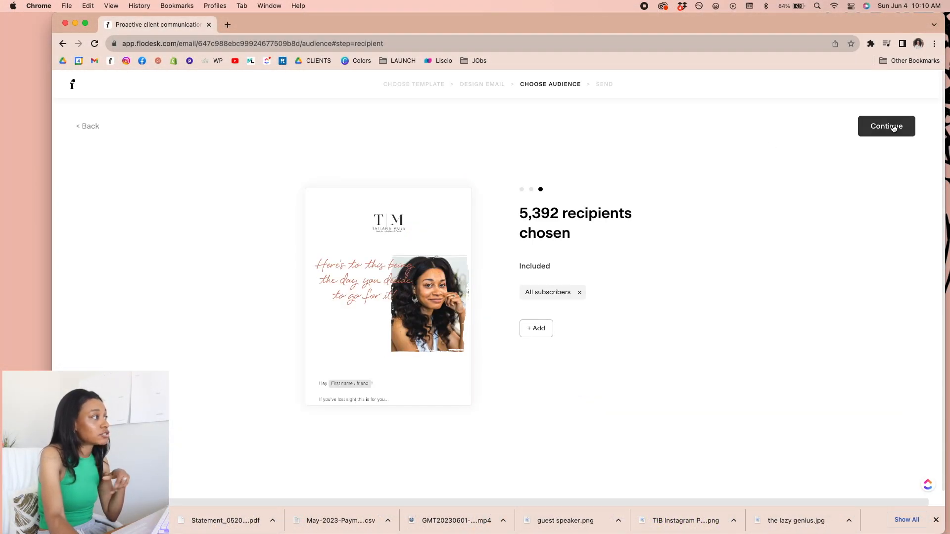
- Choose sending later on Jun 7 with a custom time of 8:00 am
left_click(884, 126)
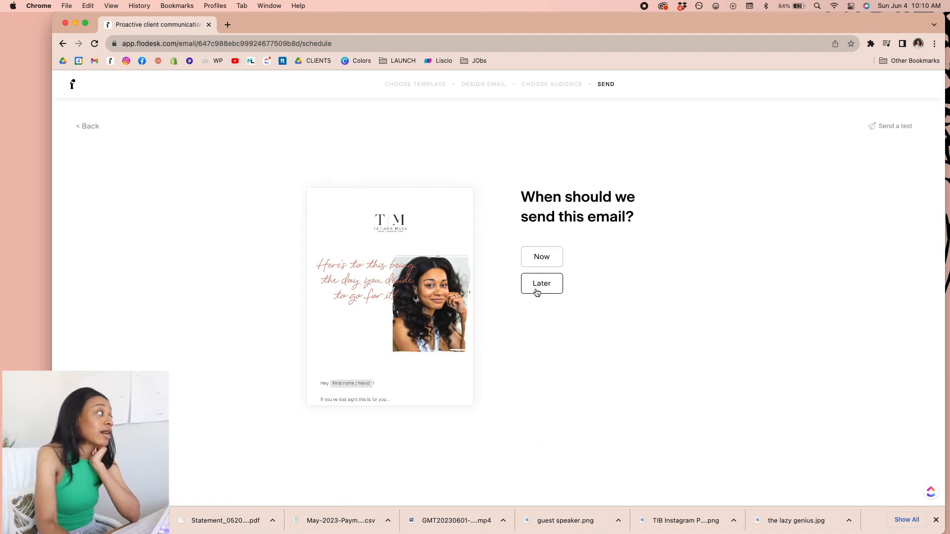
left_click(541, 283)
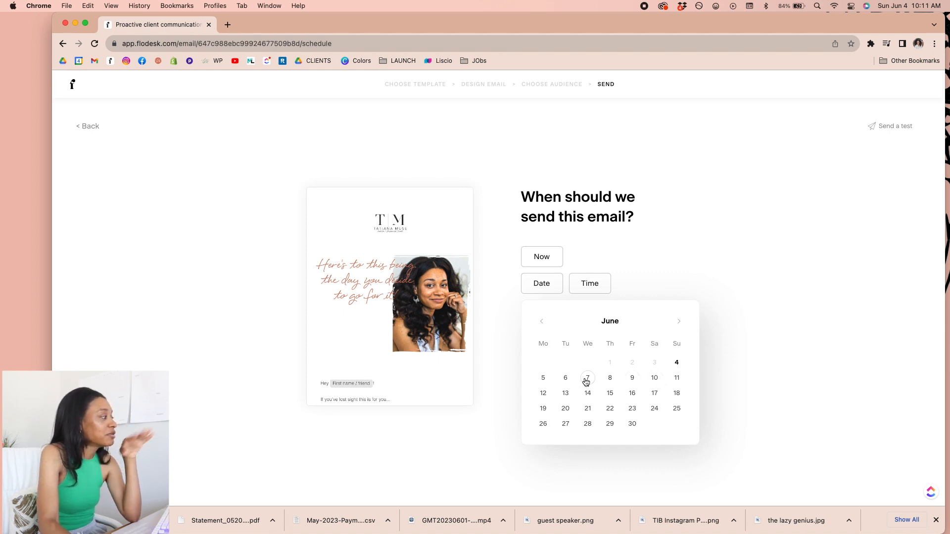
left_click(587, 377)
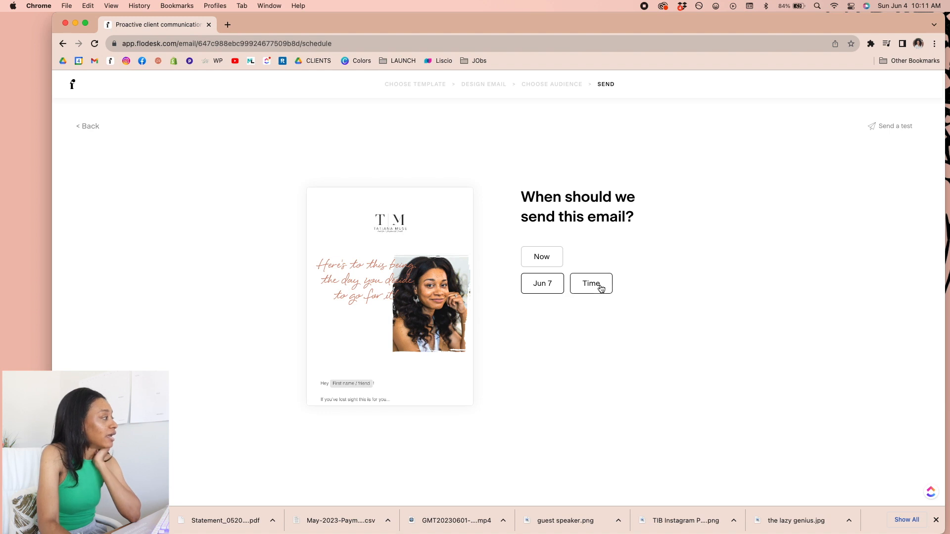
left_click(589, 283)
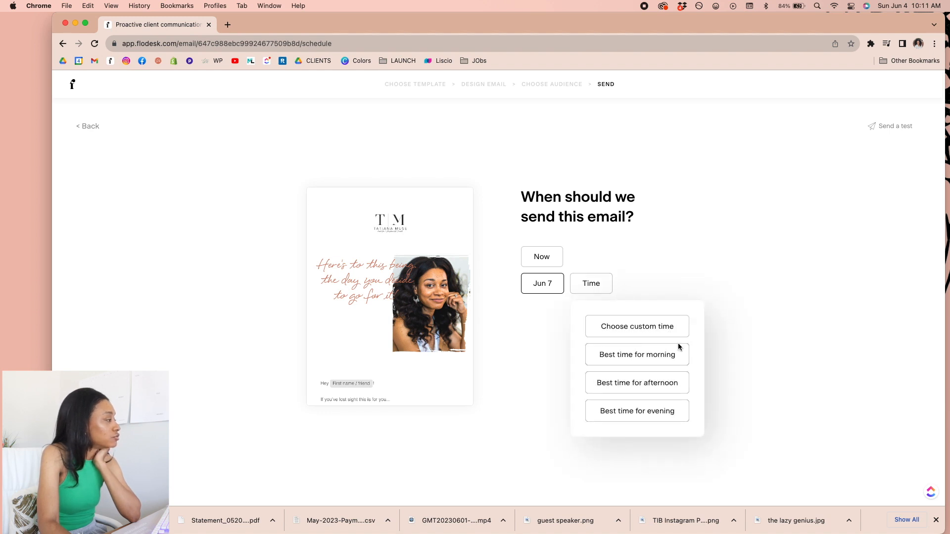
left_click(636, 354)
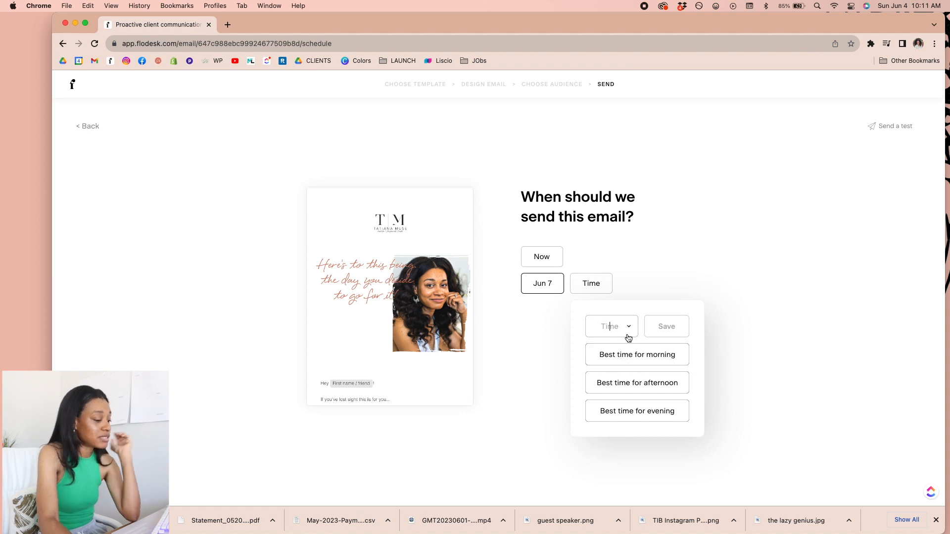
left_click(610, 325)
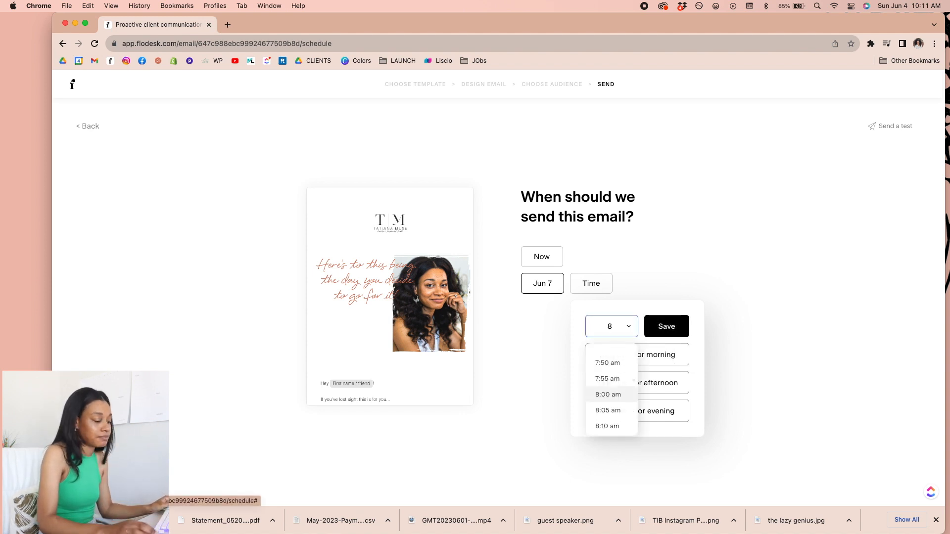
left_click(665, 326)
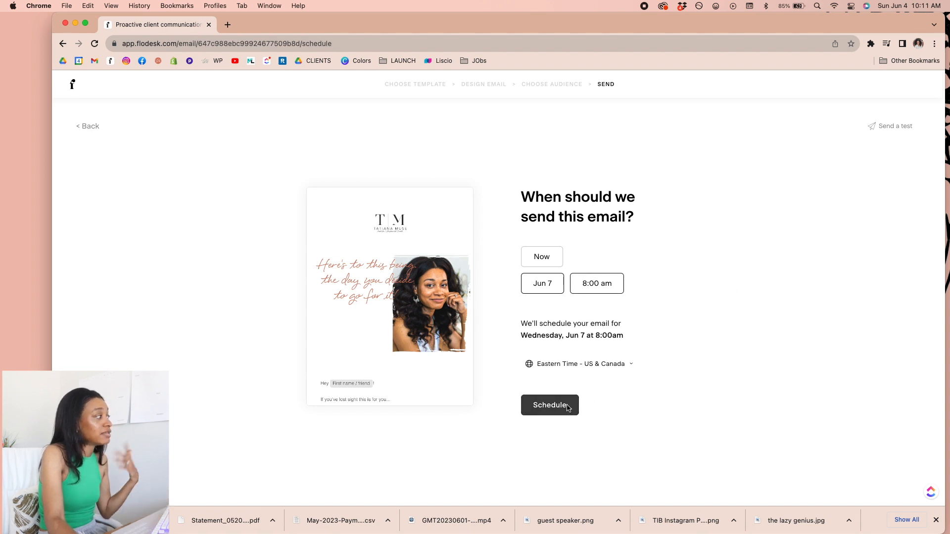
- Schedule the email for Wednesday, Jun 7 at 8:00 am and confirm
left_click(549, 405)
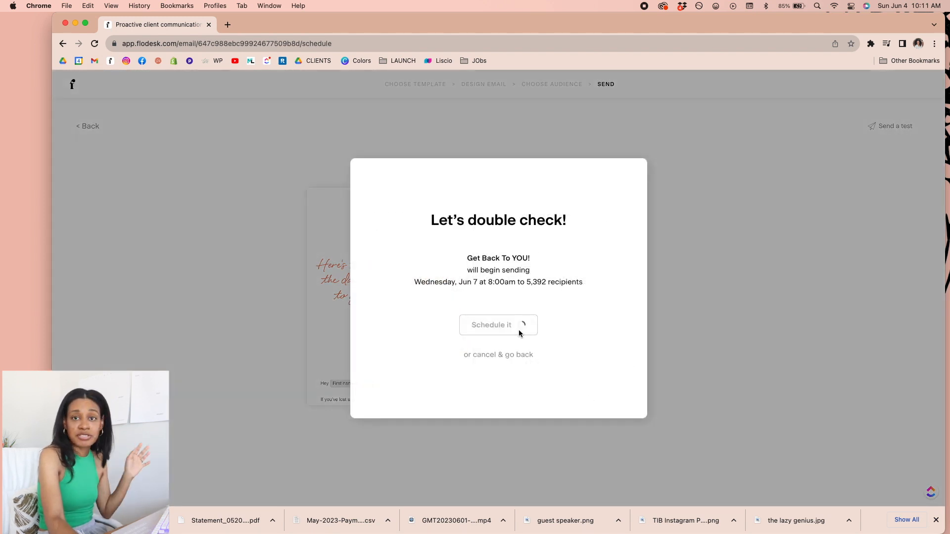
left_click(498, 325)
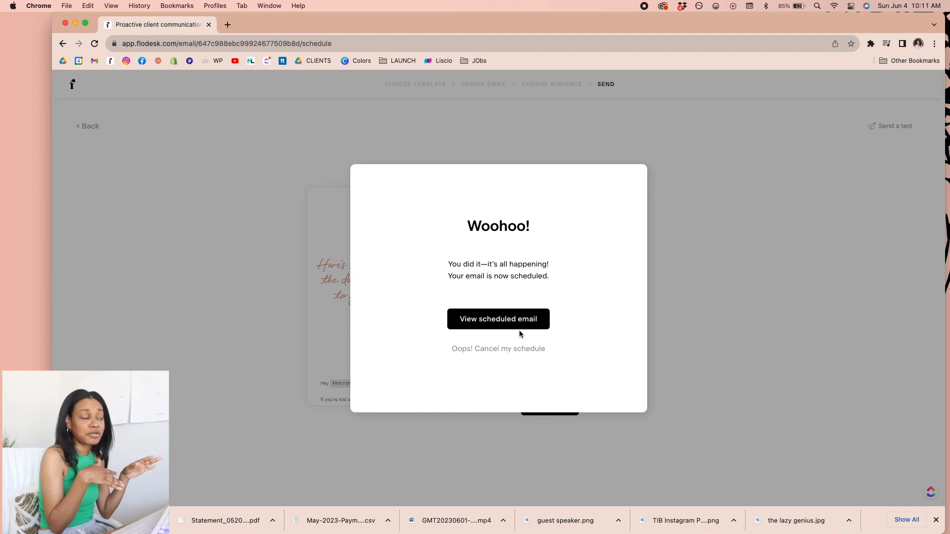